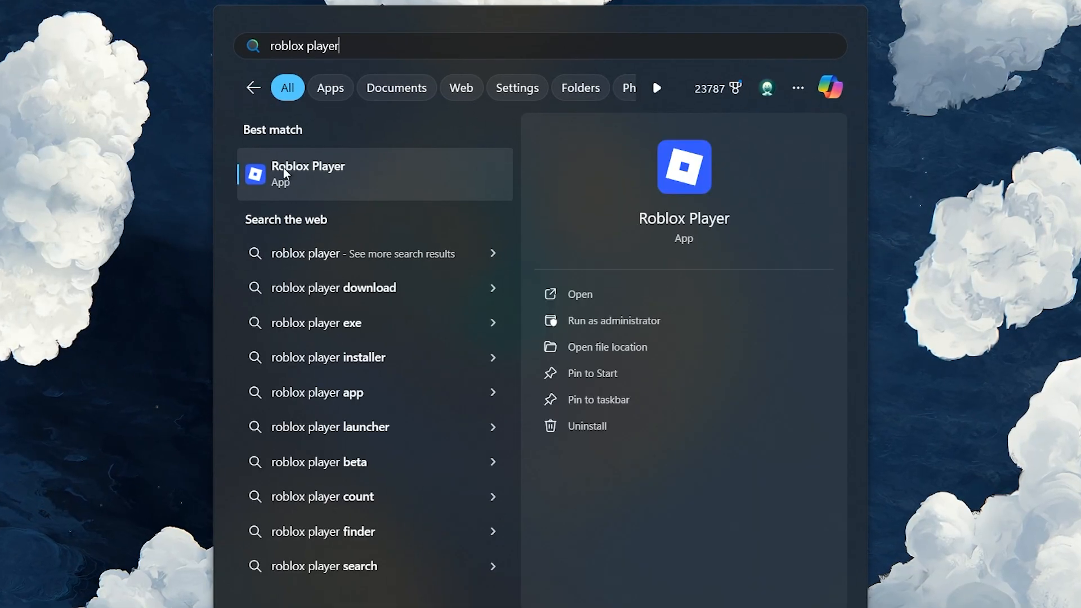
Open the file location of the Roblox Player search result
right_click(309, 173)
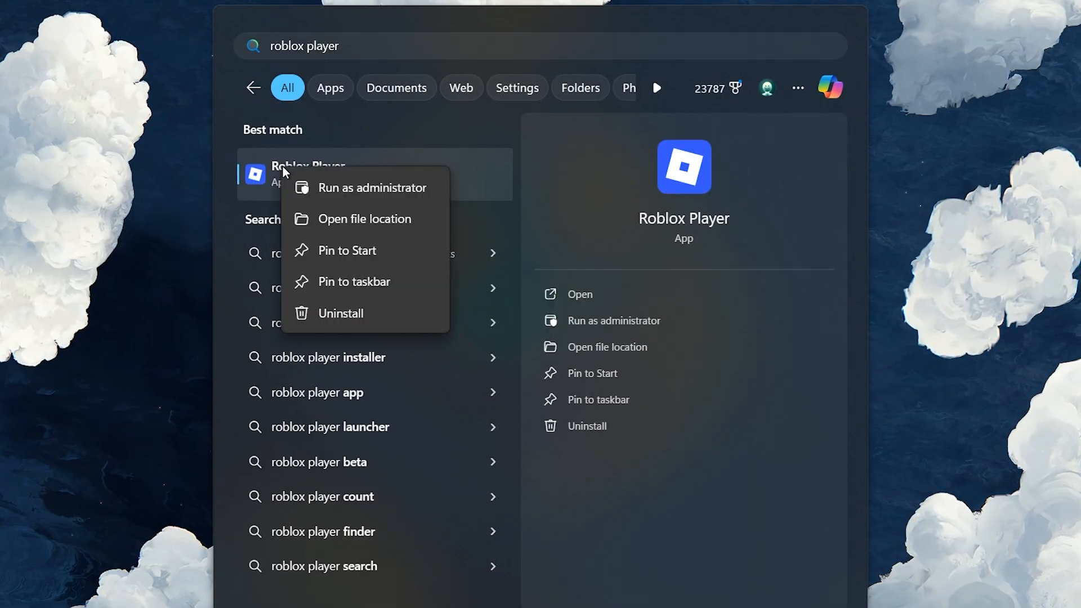
left_click(365, 218)
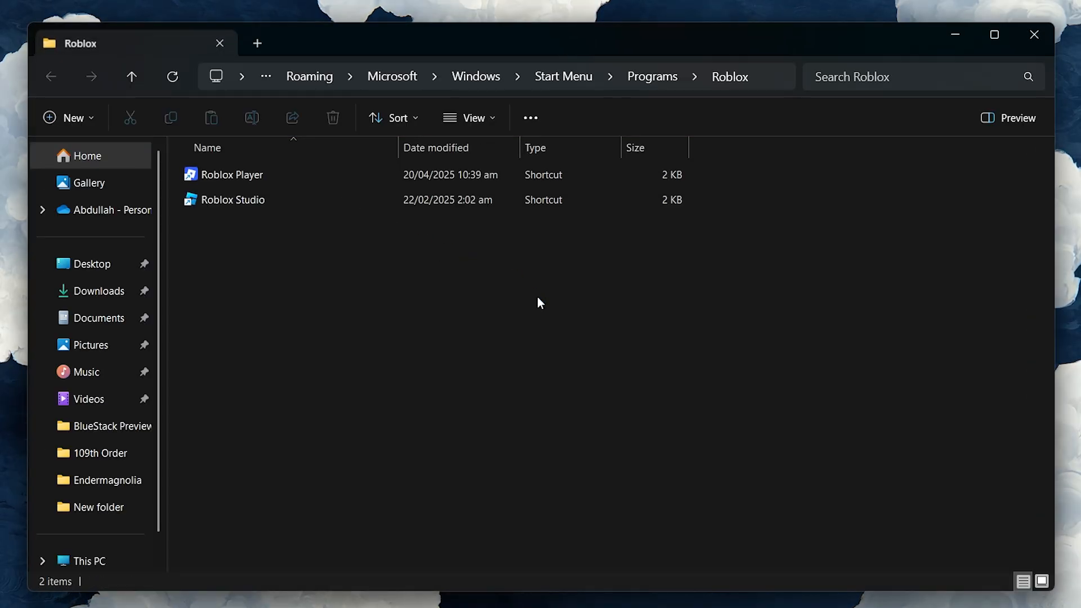
Follow the Roblox Player shortcut to its versions folder and scroll to RobloxPlayerBeta
left_click(232, 175)
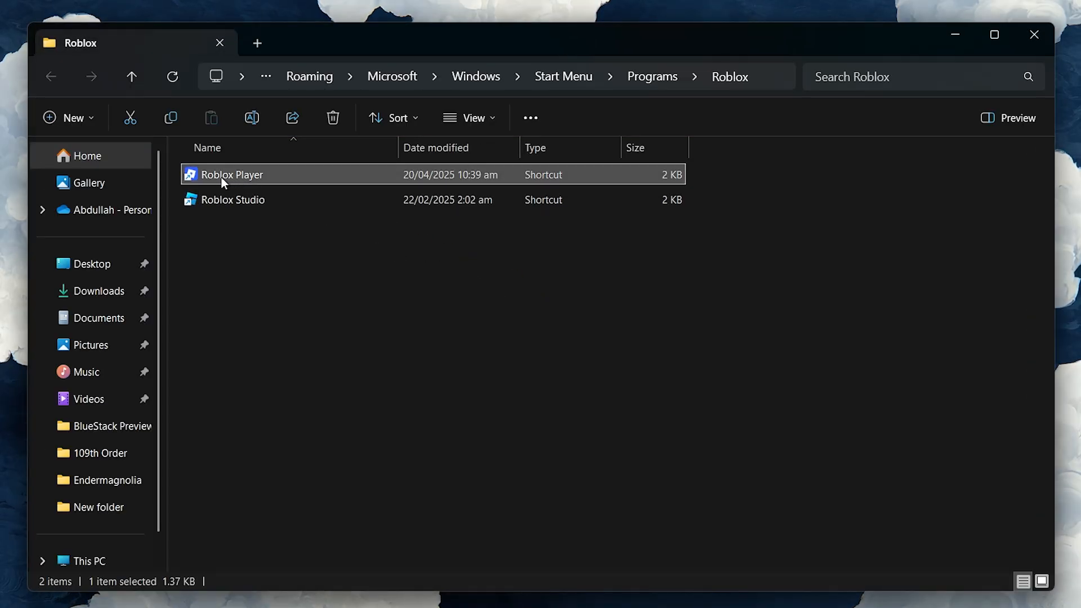
right_click(231, 175)
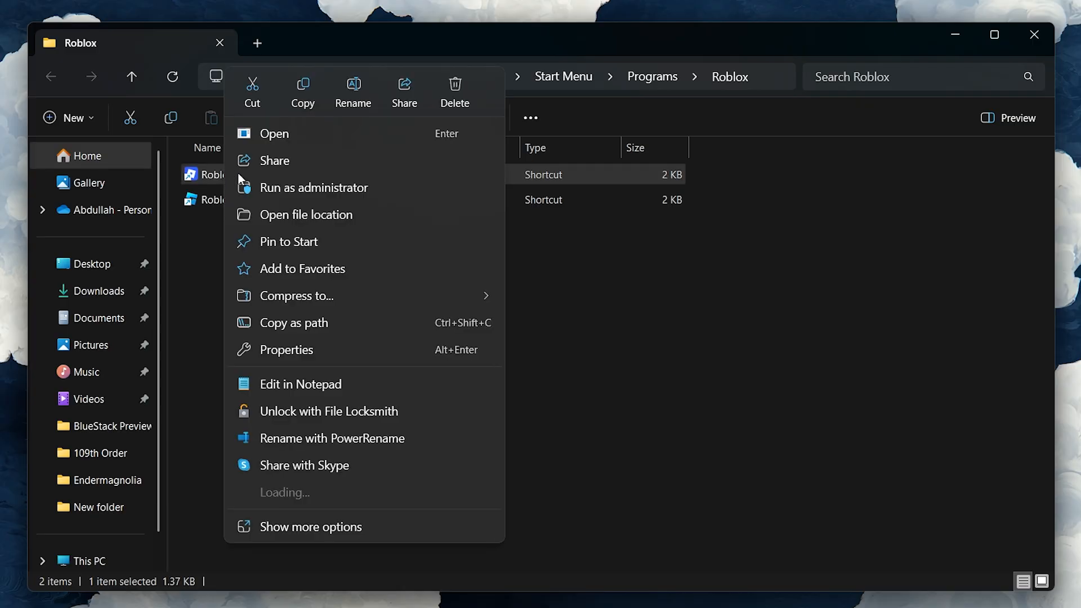
left_click(306, 215)
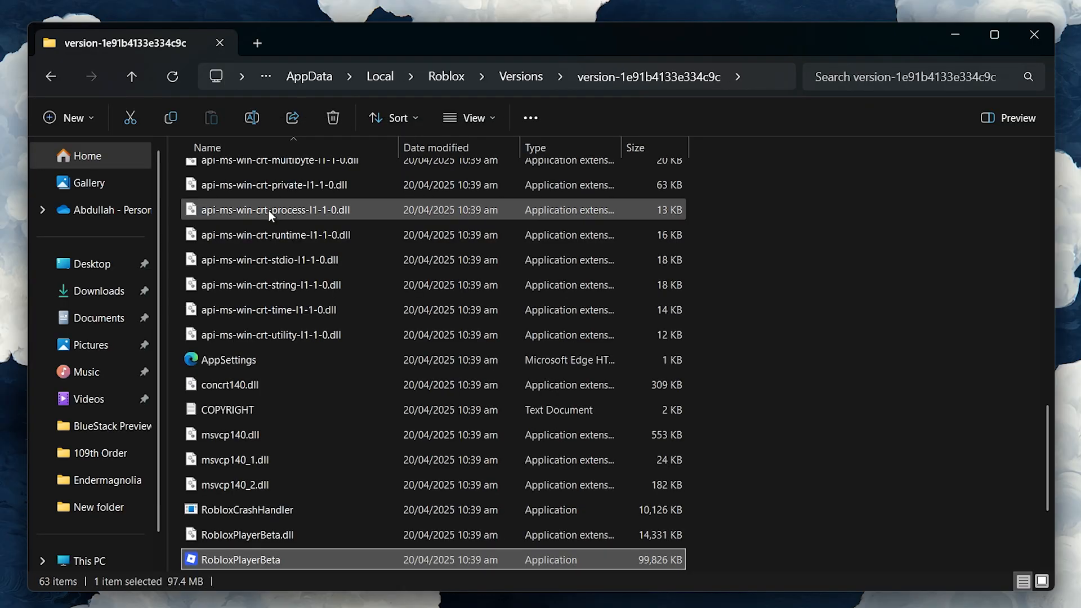
scroll("down", 3)
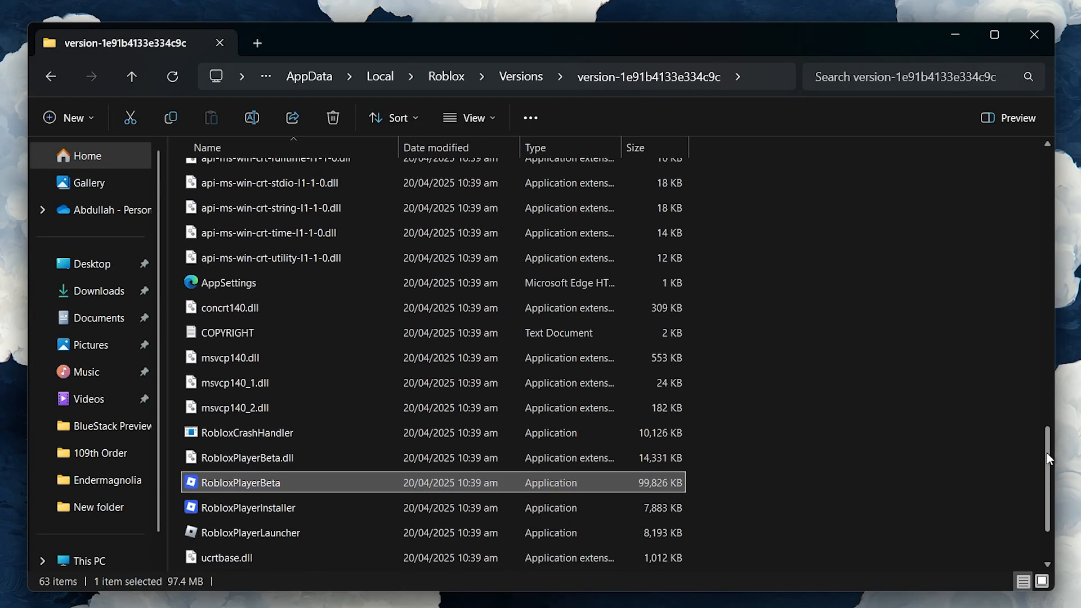
scroll("down", 3)
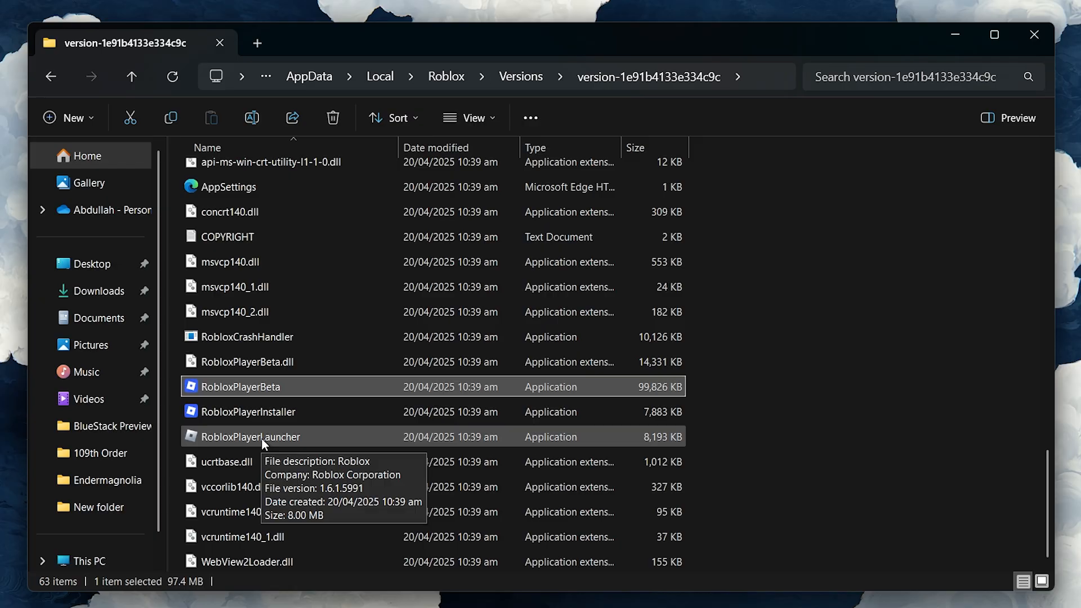
mouse_move(254, 391)
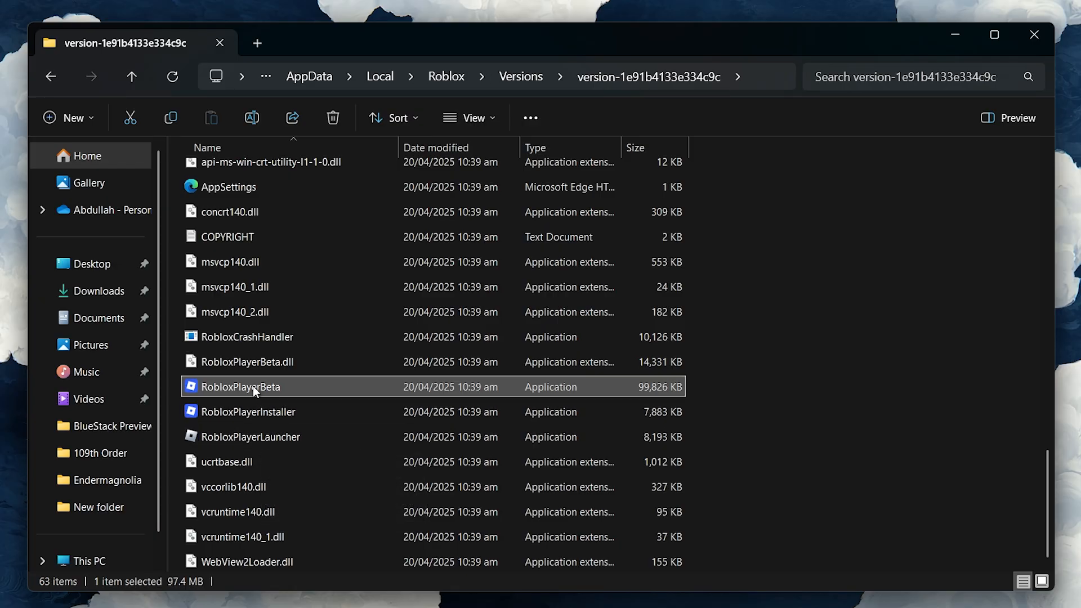
In RobloxPlayerBeta's Compatibility tab, enable Windows 8 mode, fullscreen optimizations off, and administrator
right_click(252, 386)
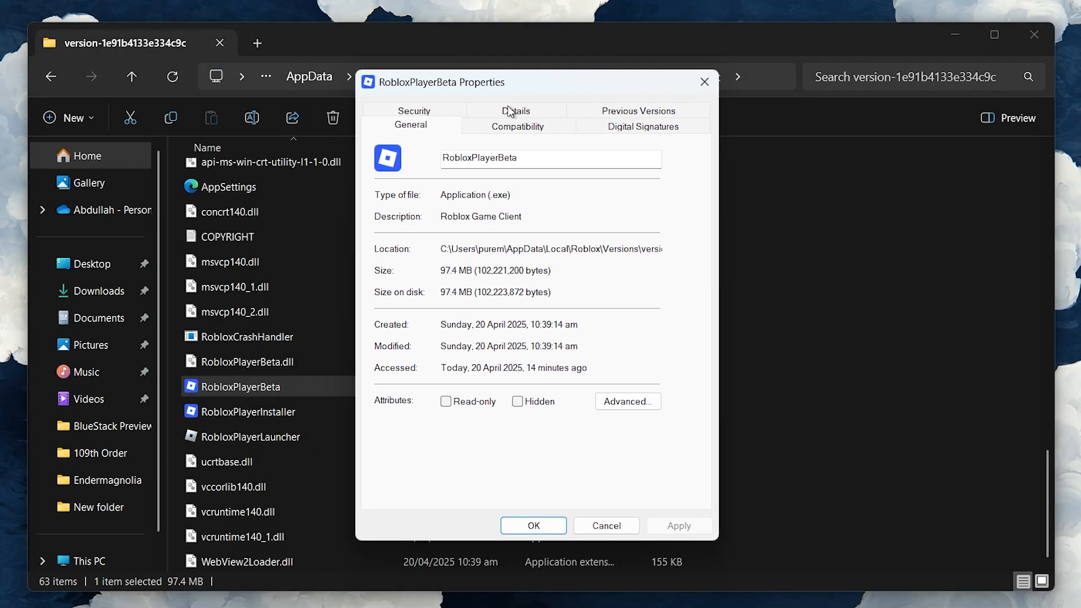
left_click(517, 126)
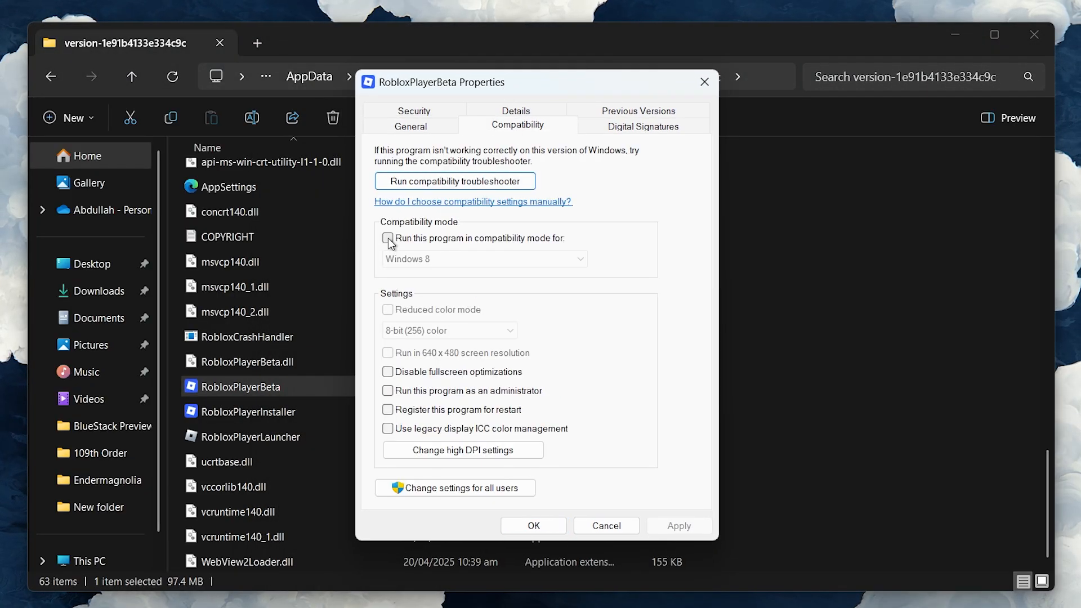
left_click(388, 238)
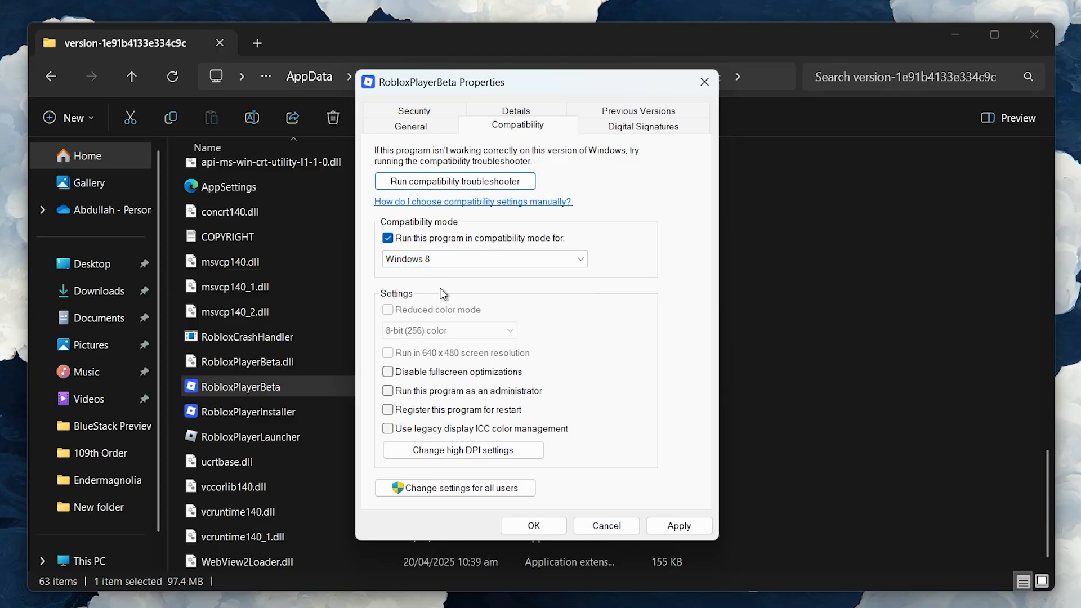
left_click(387, 391)
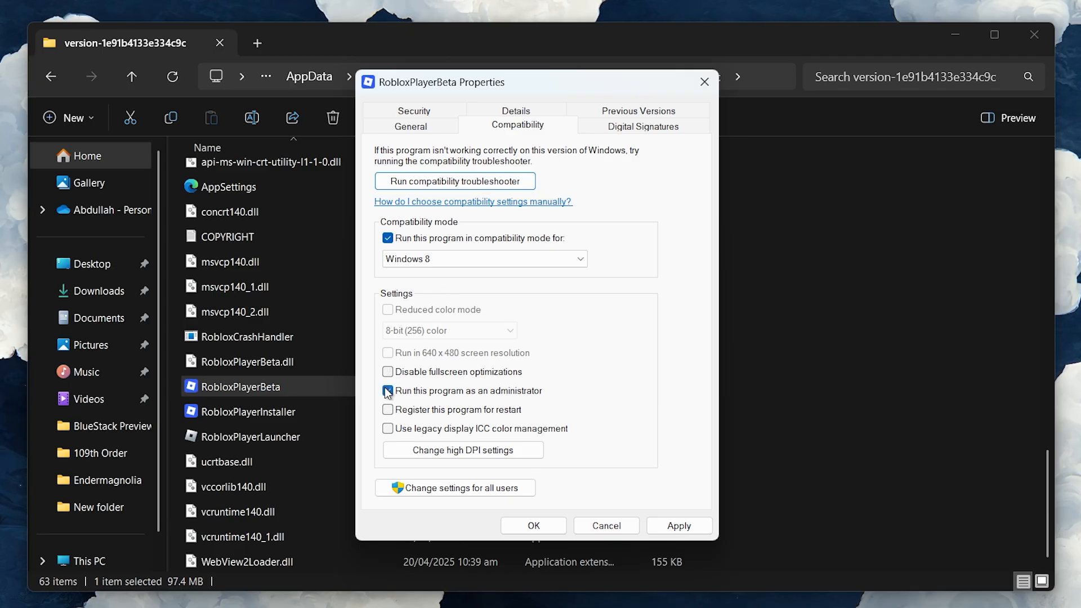
left_click(387, 390)
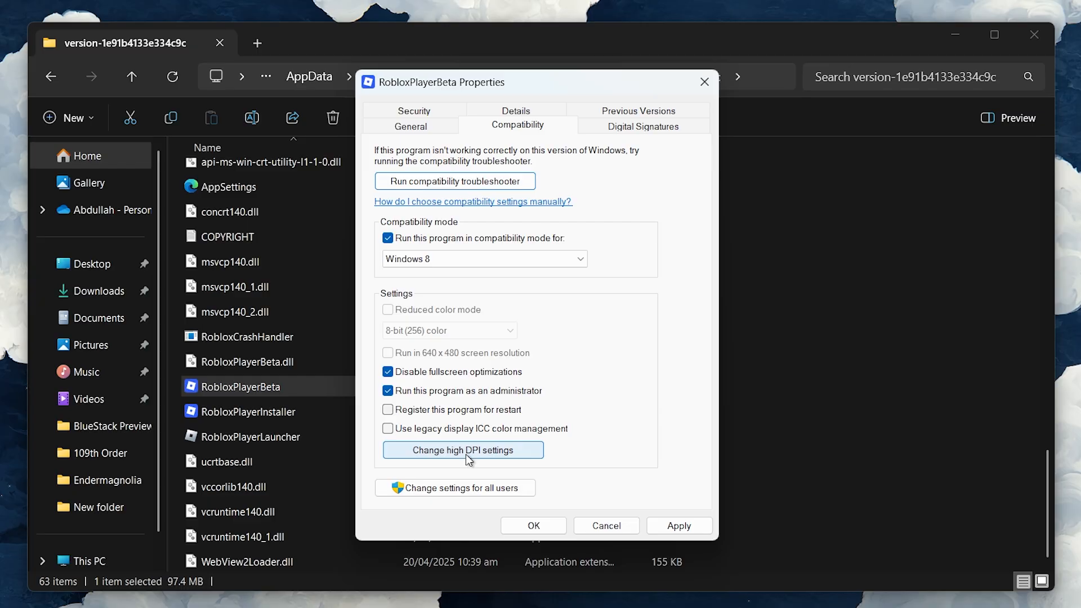
Override RobloxPlayerBeta's high DPI scaling to Application, then apply and close Properties
left_click(463, 449)
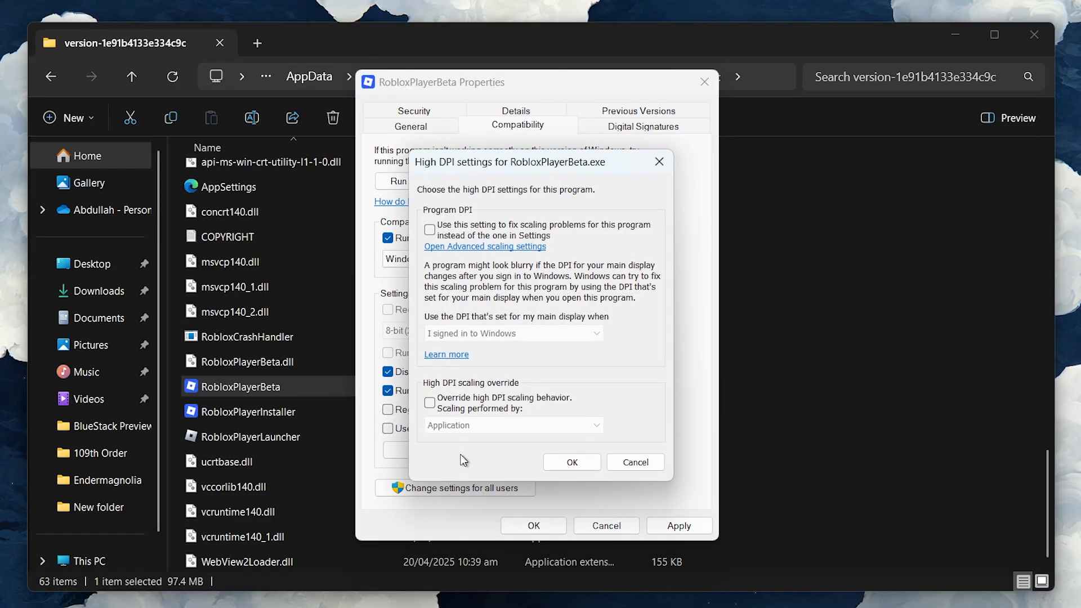
left_click(429, 403)
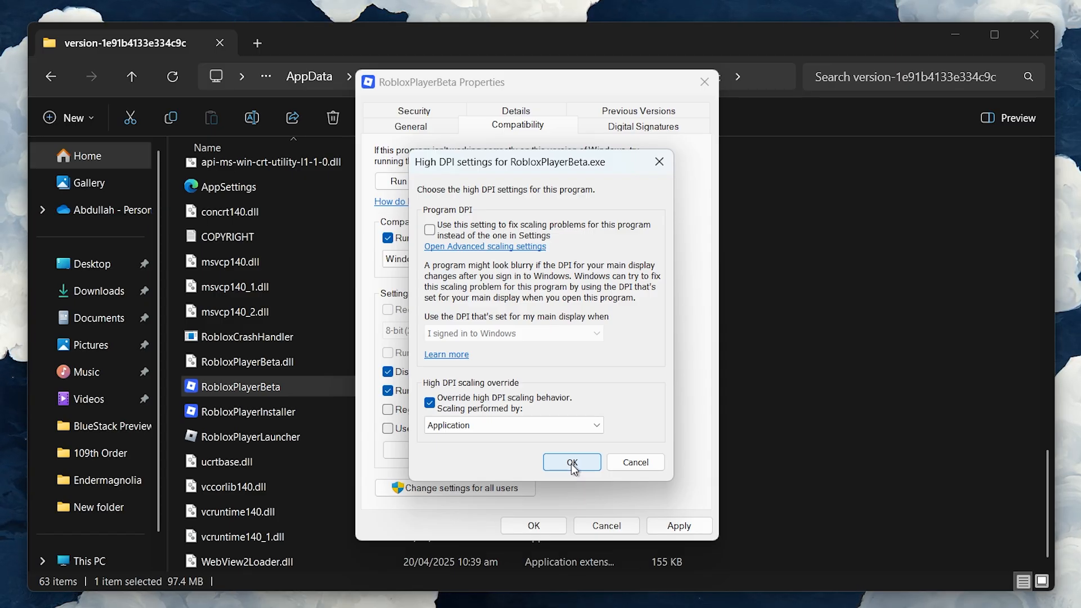
left_click(571, 462)
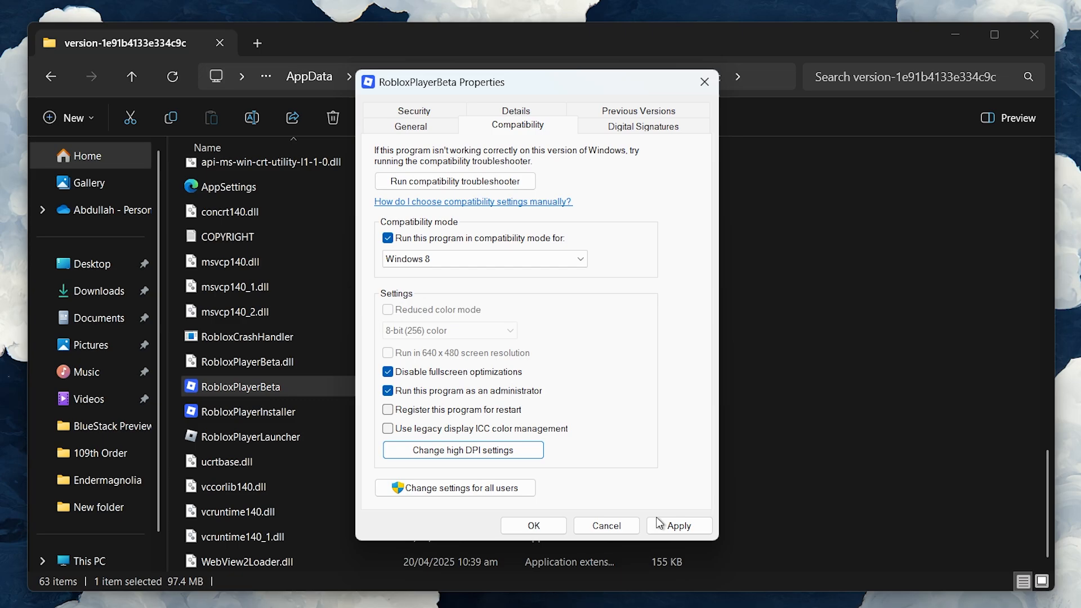
left_click(678, 525)
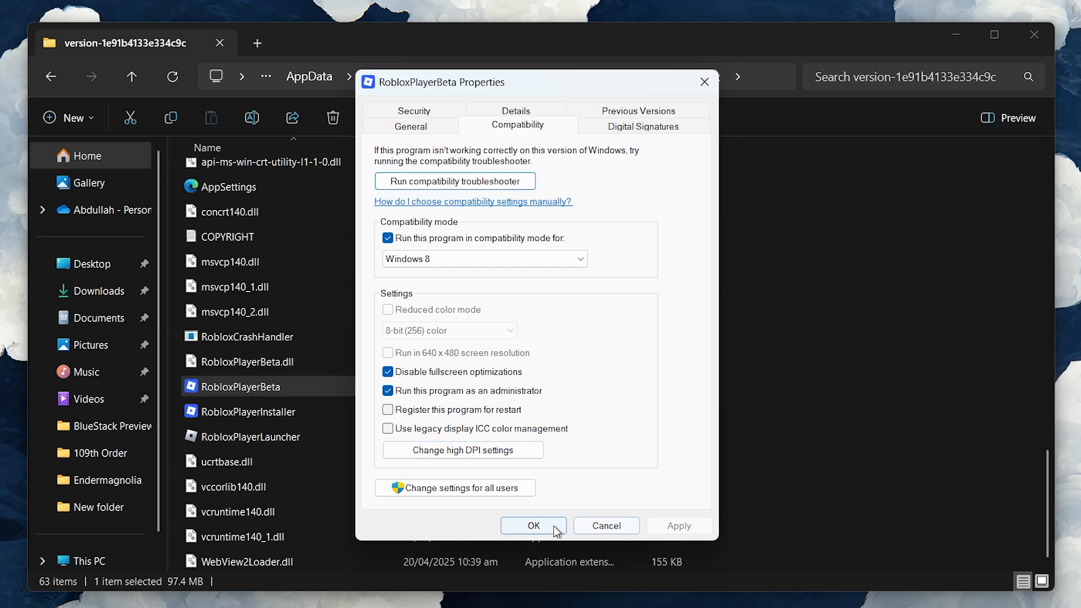
left_click(533, 525)
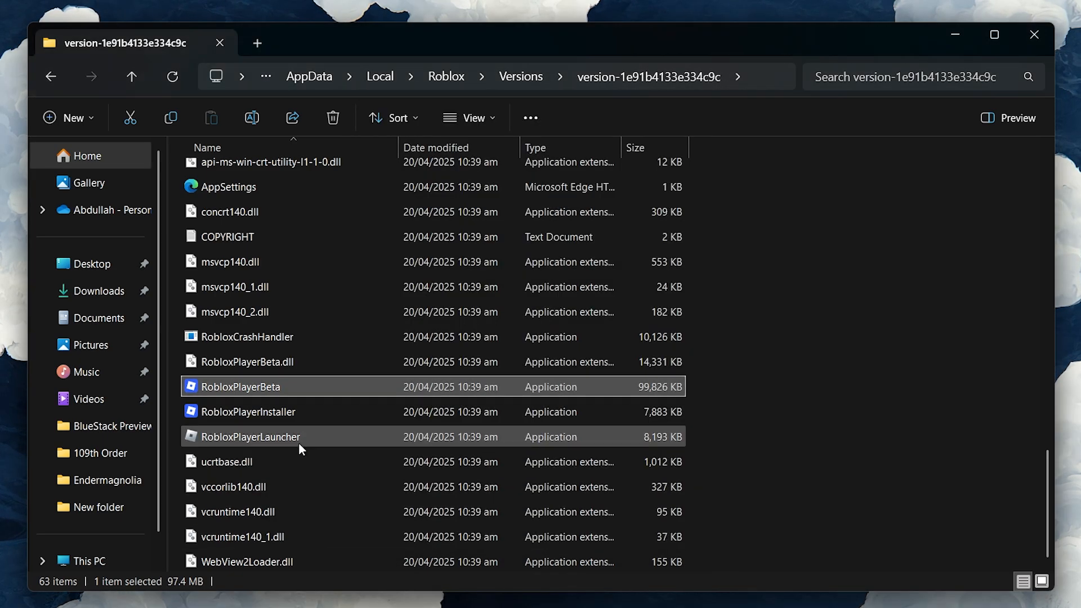
Set RobloxPlayerLauncher to Windows 8 mode, administrator, fullscreen optimizations off, DPI override Application
right_click(251, 436)
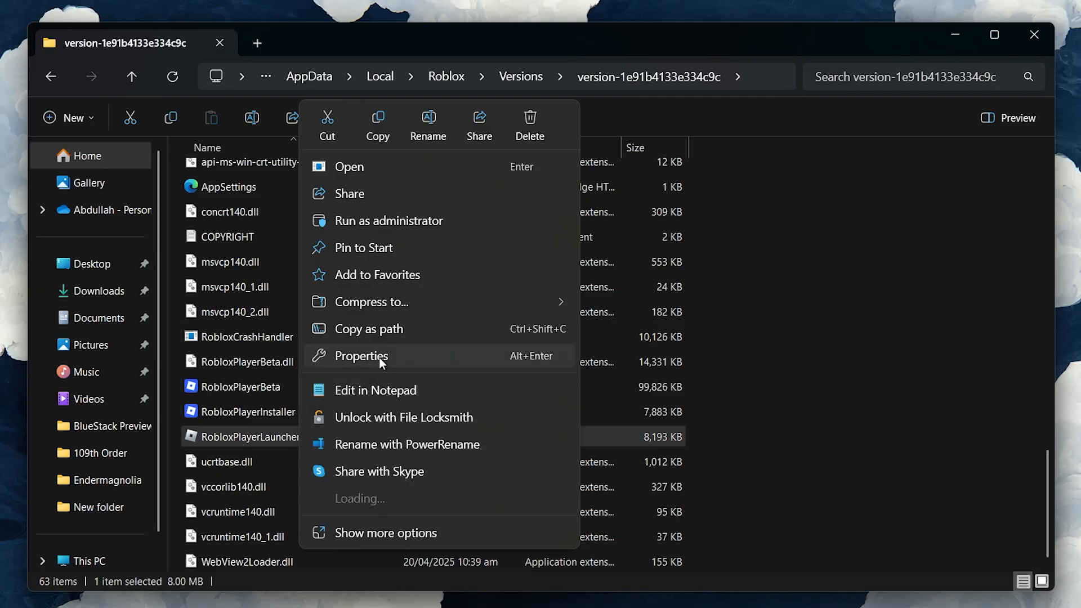
left_click(362, 357)
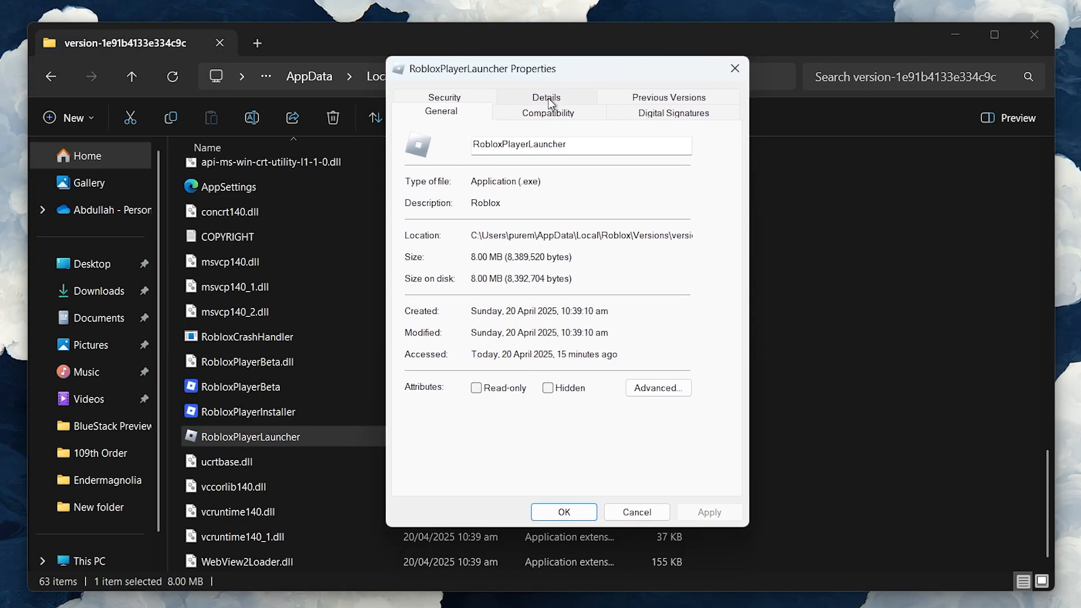
left_click(548, 112)
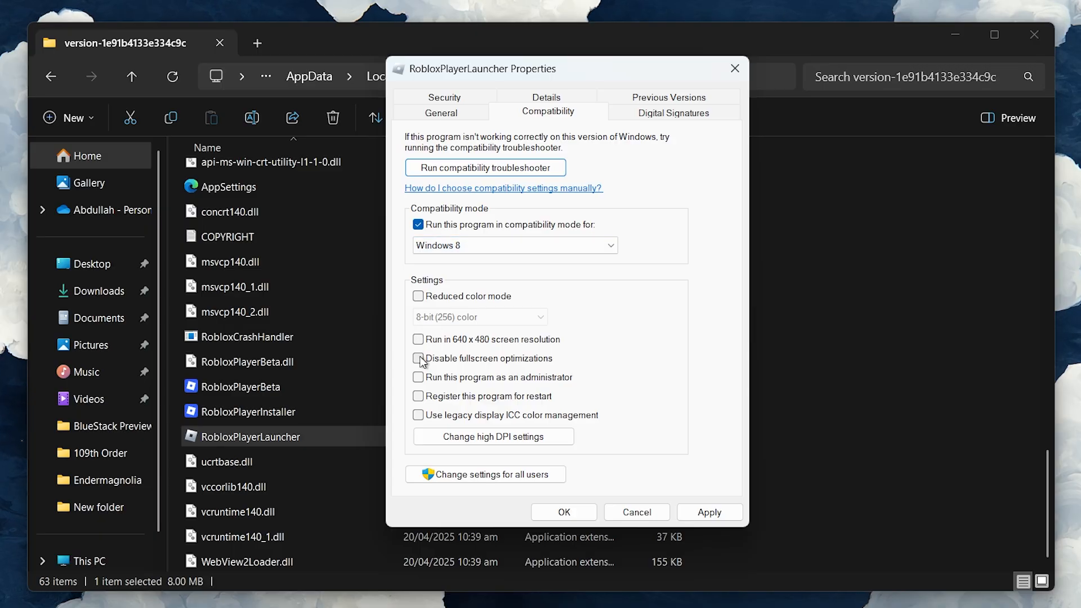
left_click(418, 377)
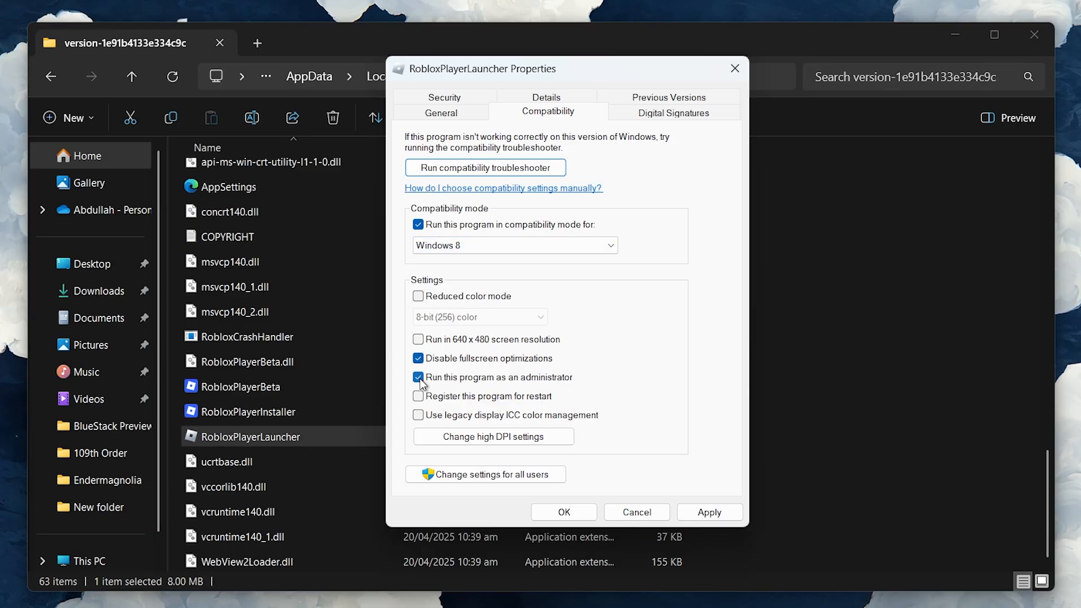
left_click(492, 436)
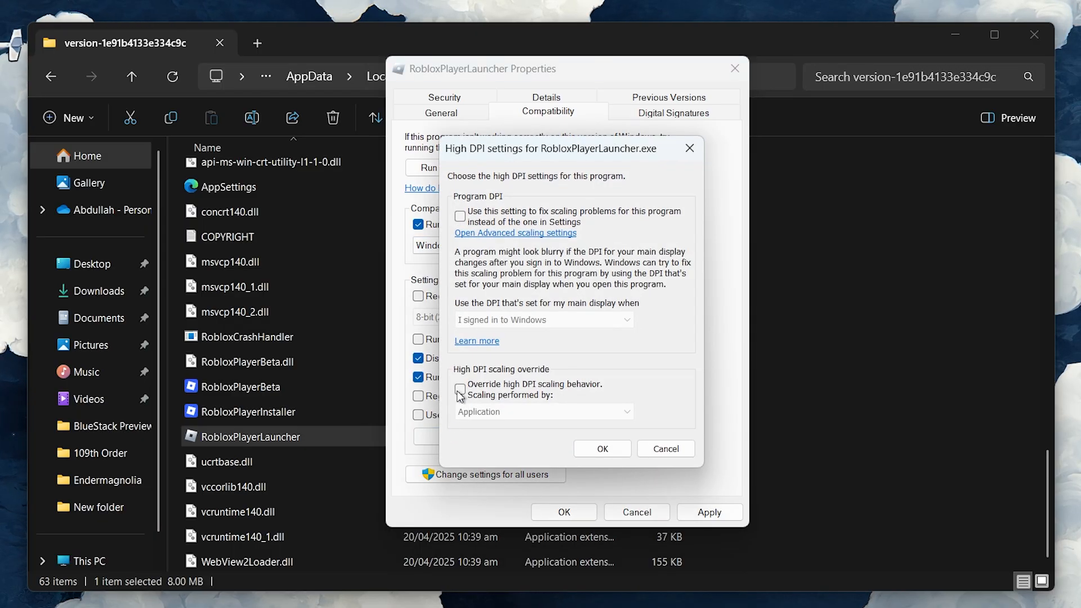
left_click(460, 390)
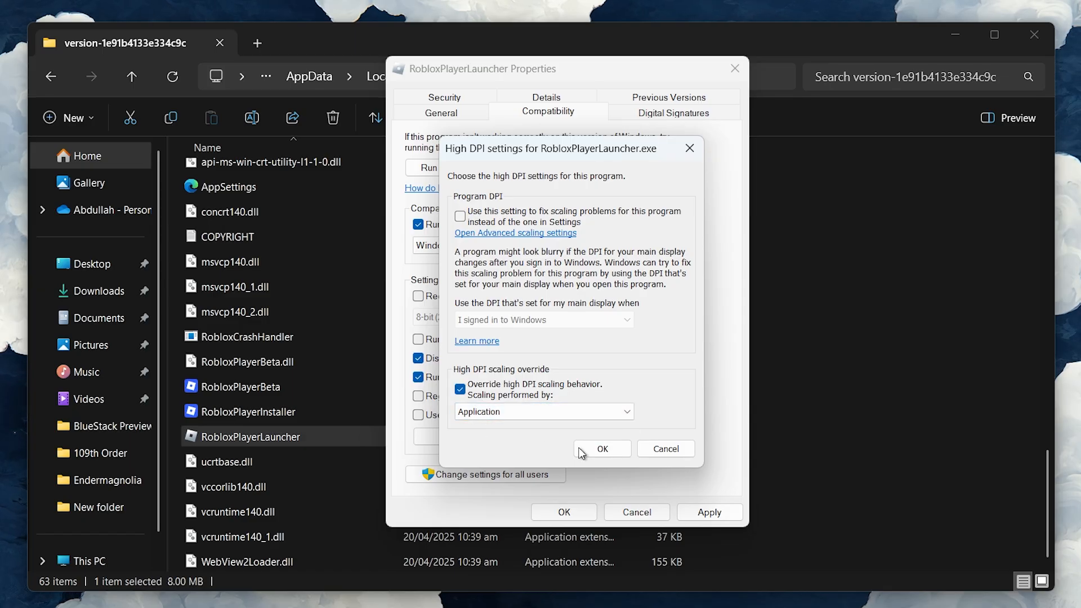
left_click(602, 449)
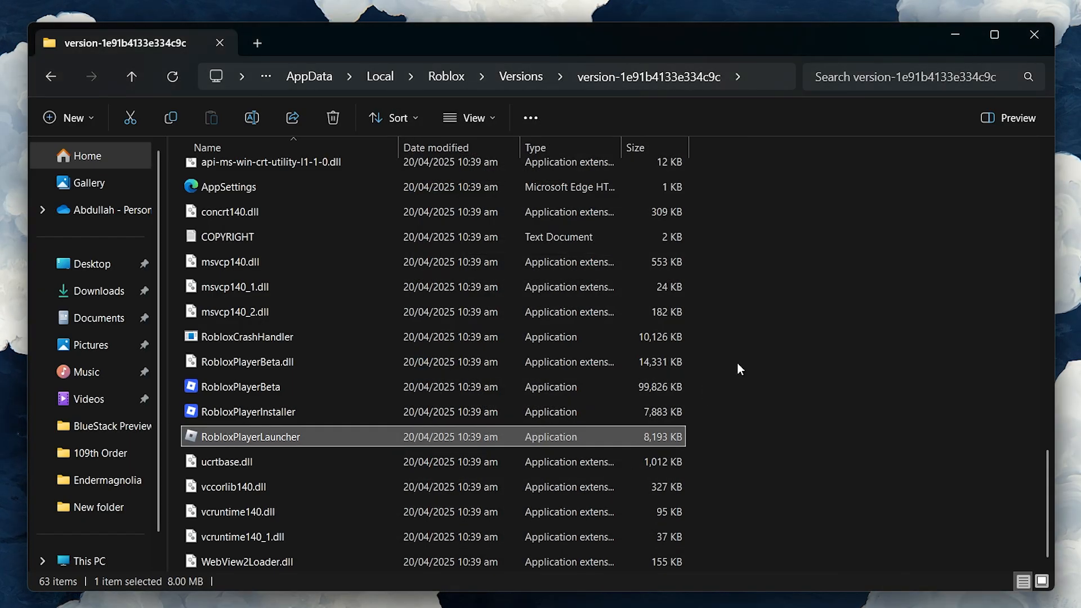